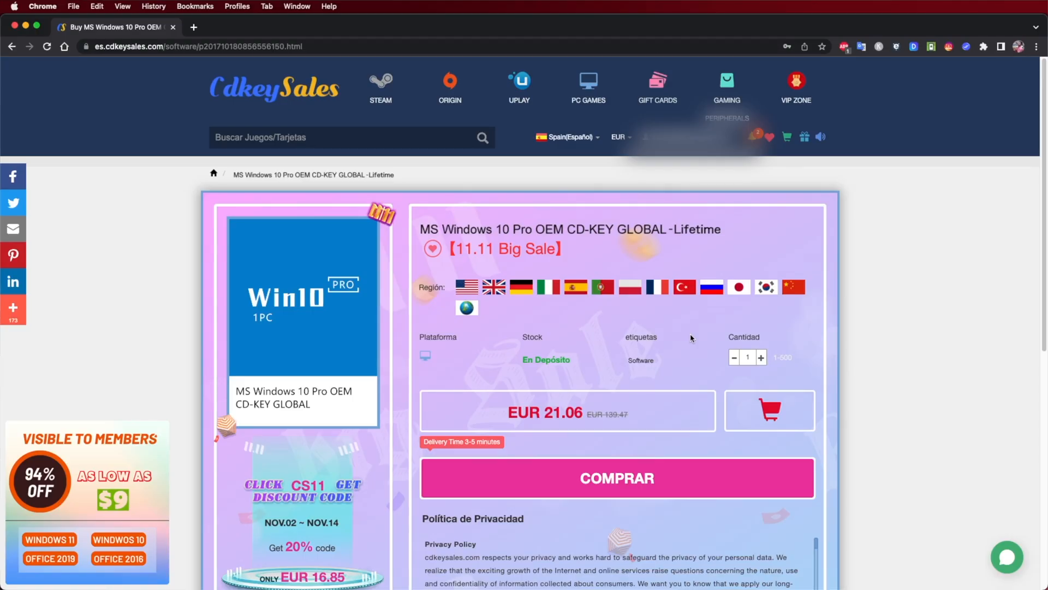
mouse_move(768, 411)
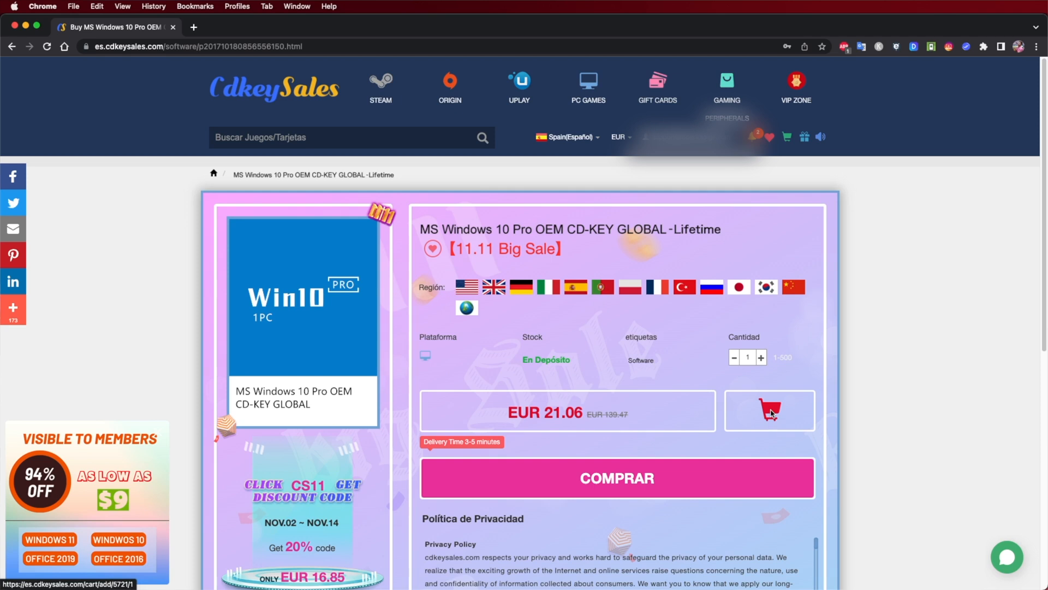
- Add the Windows 10 Pro OEM key to the cart, proceed to payment, and apply a promo code
left_click(768, 410)
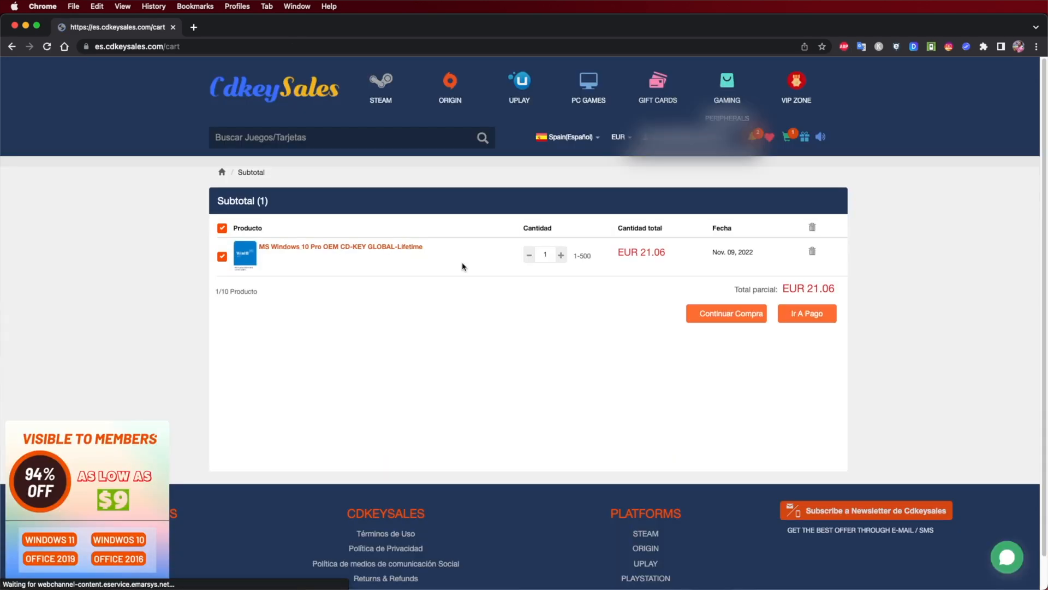
left_click(806, 313)
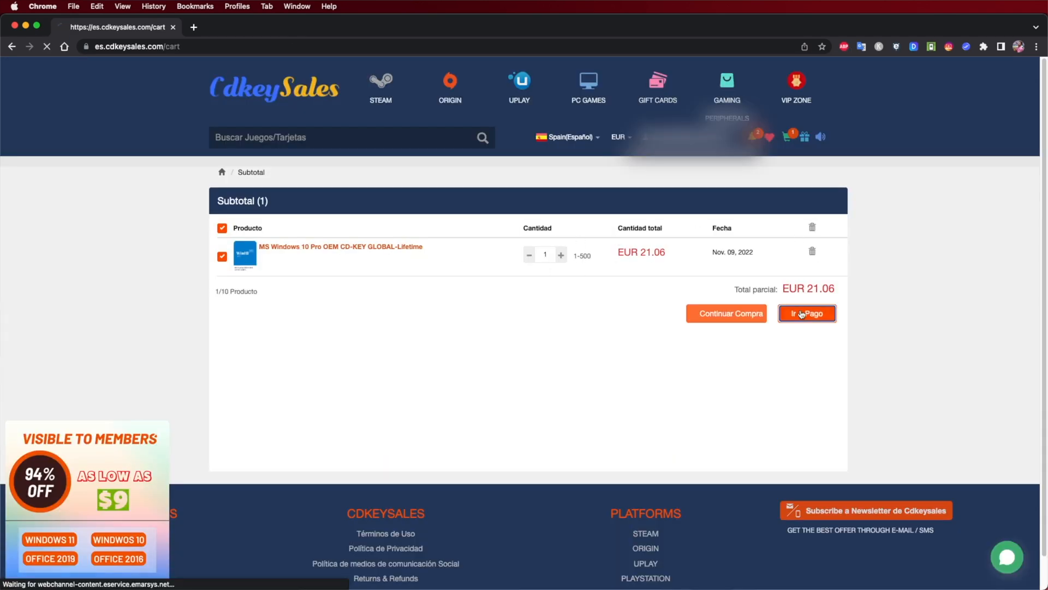
left_click(806, 313)
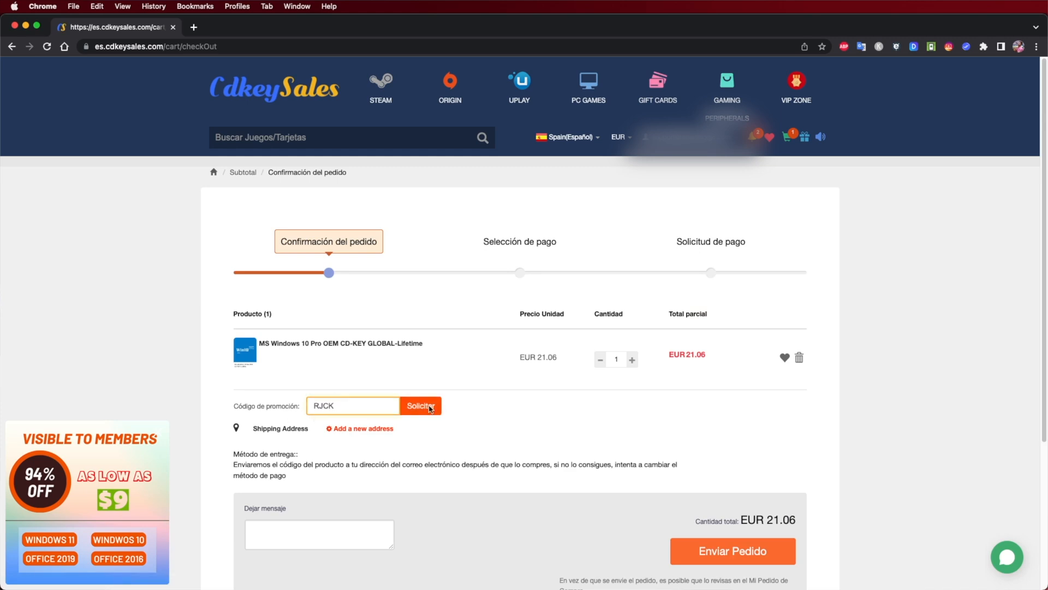
left_click(420, 406)
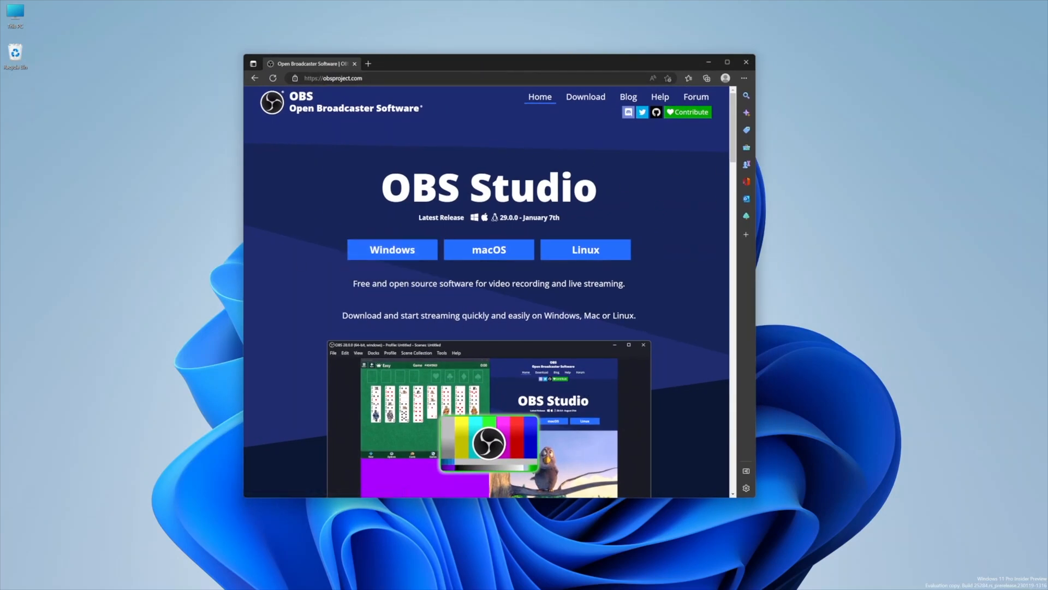
mouse_move(643, 348)
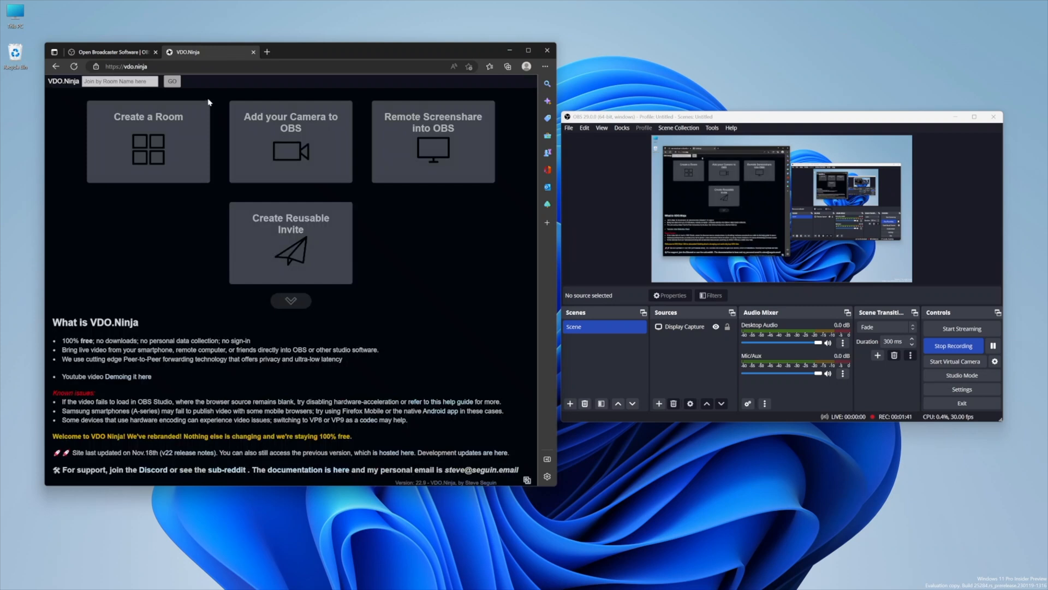
mouse_move(298, 209)
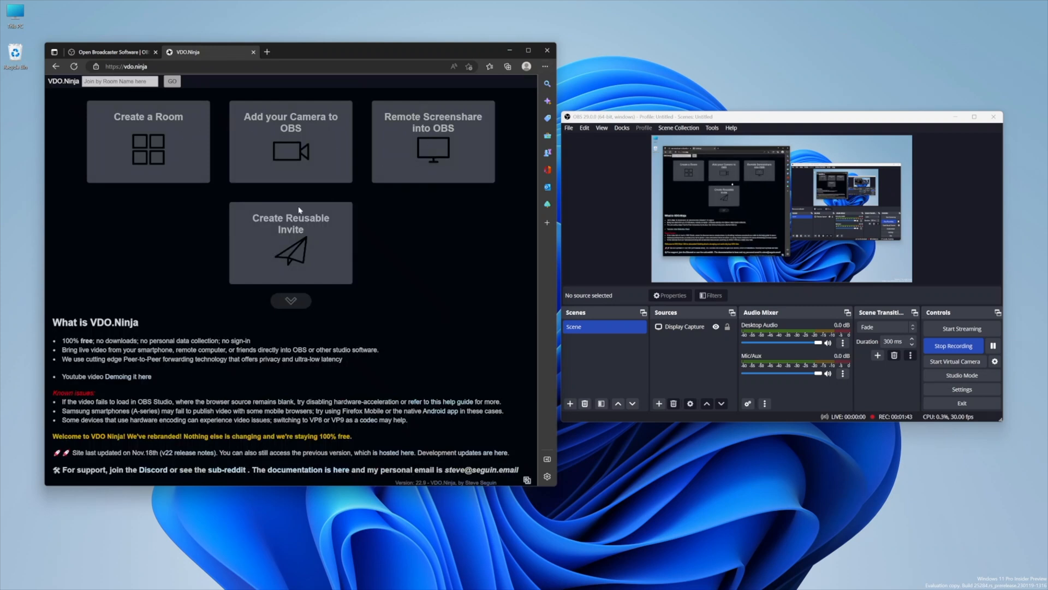
mouse_move(295, 224)
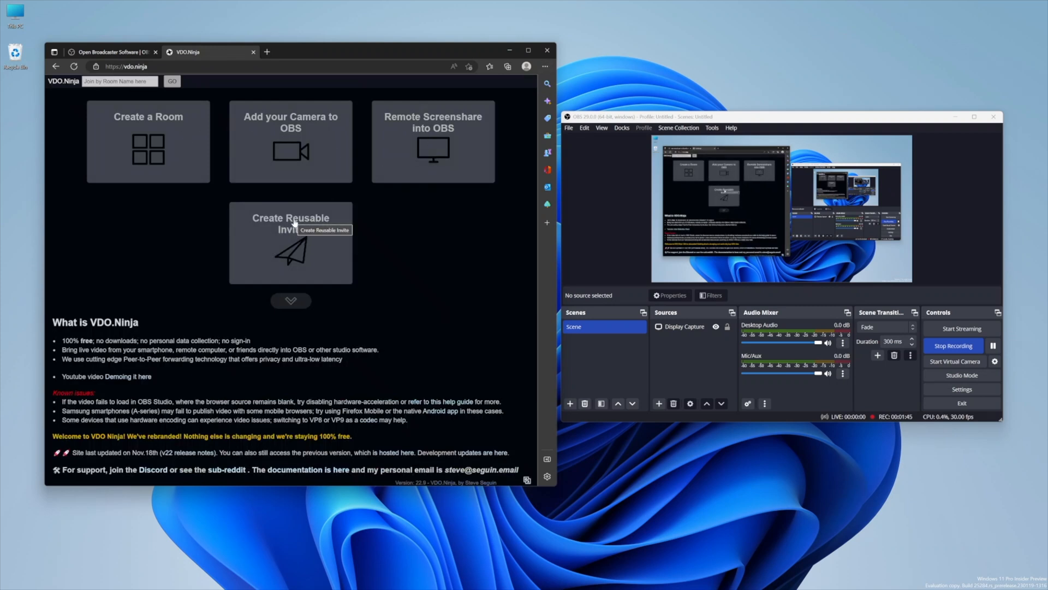
- Choose 'Create Reusable Invite' on the VDO.Ninja home page
left_click(290, 242)
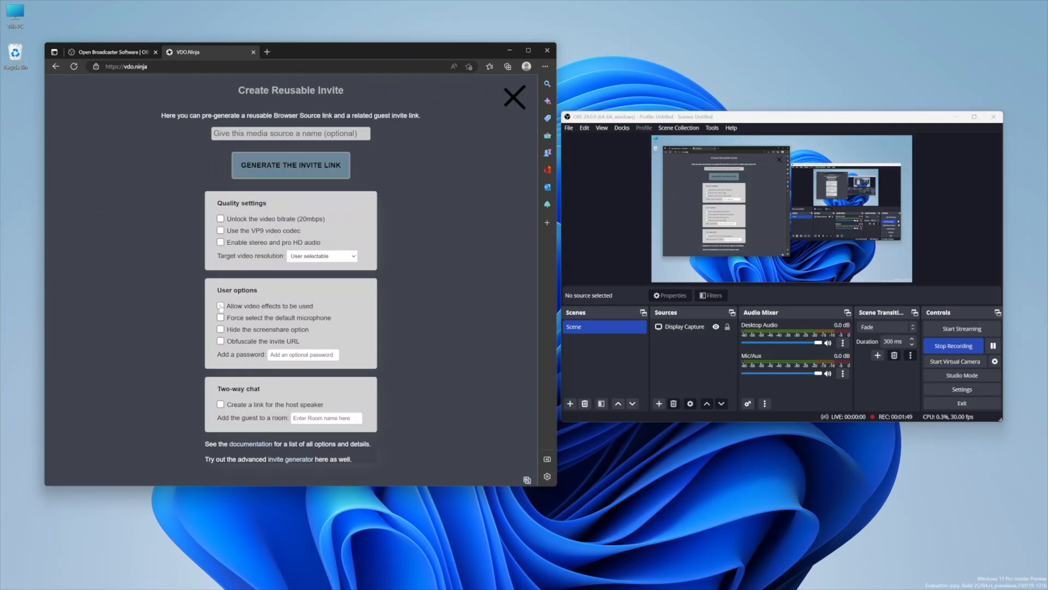
- Allow video effects and generate the guest invite link, QR code and OBS browser source link
left_click(220, 306)
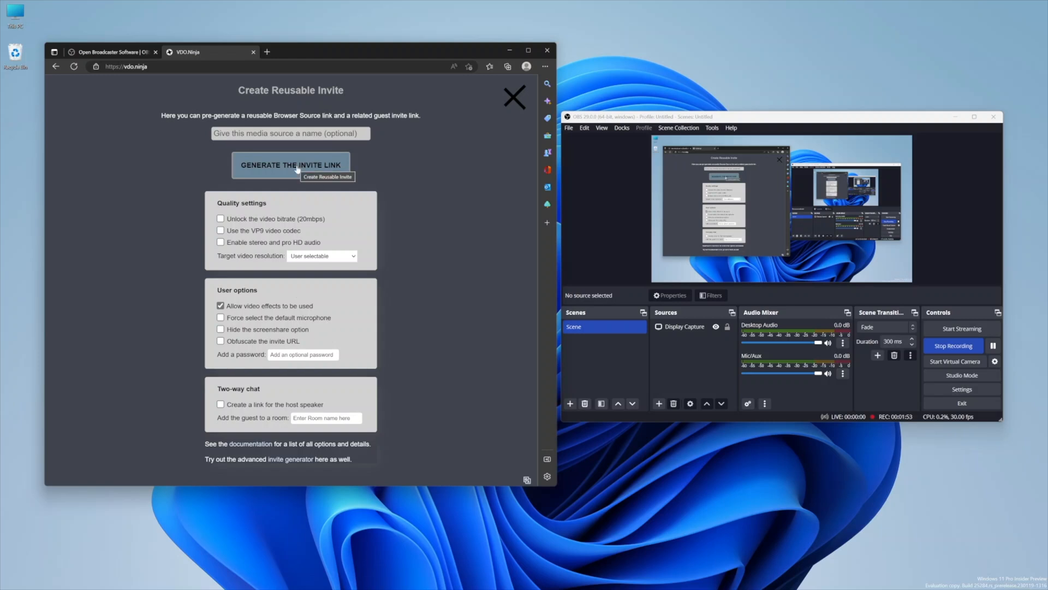
left_click(290, 164)
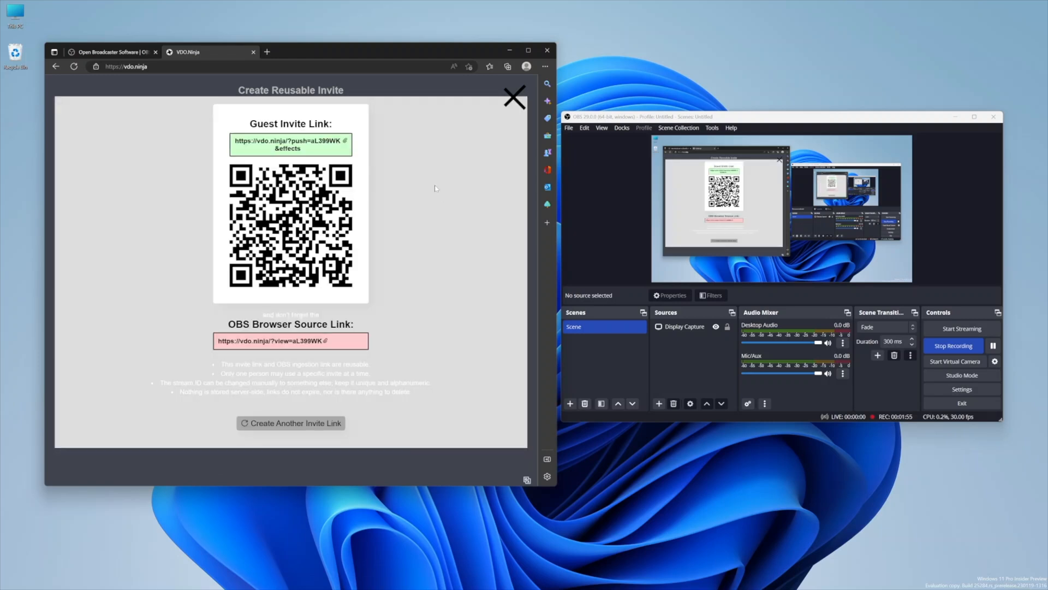